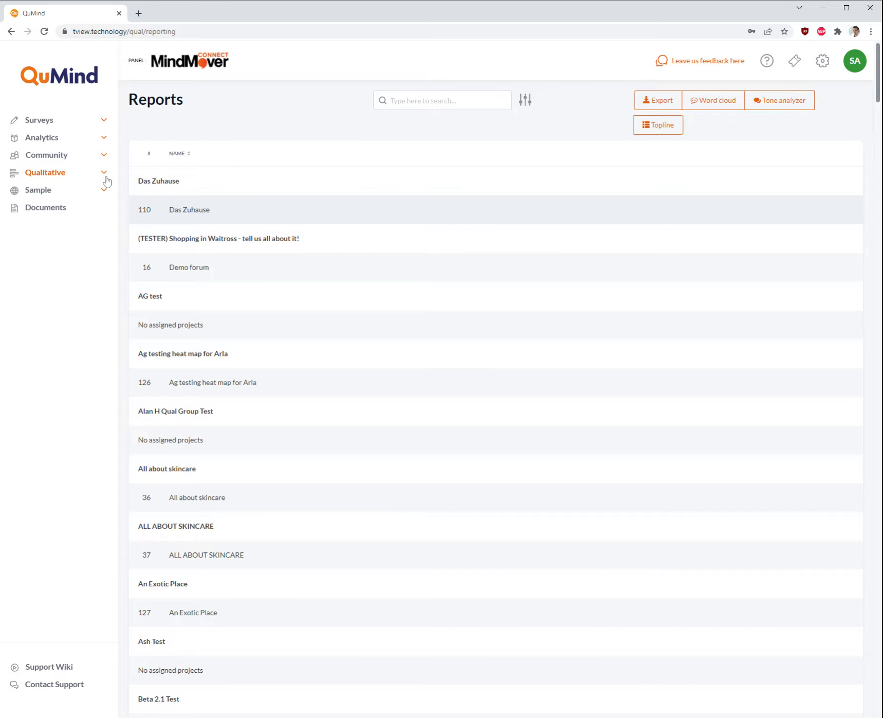
# - Show the Qualitative Reports page from the left sidebar navigation
pyautogui.click(47, 173)
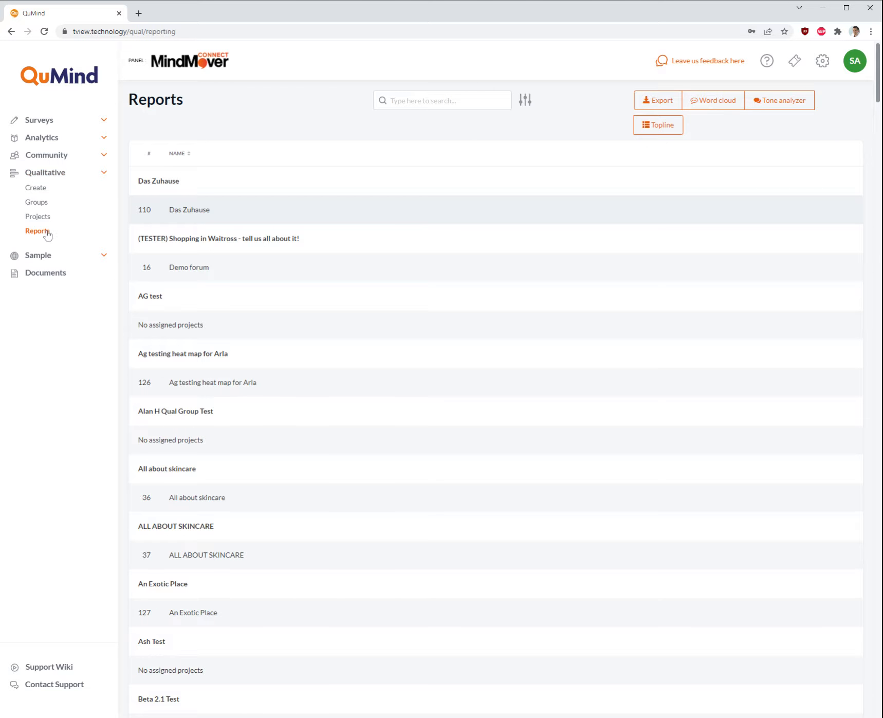
pyautogui.click(38, 232)
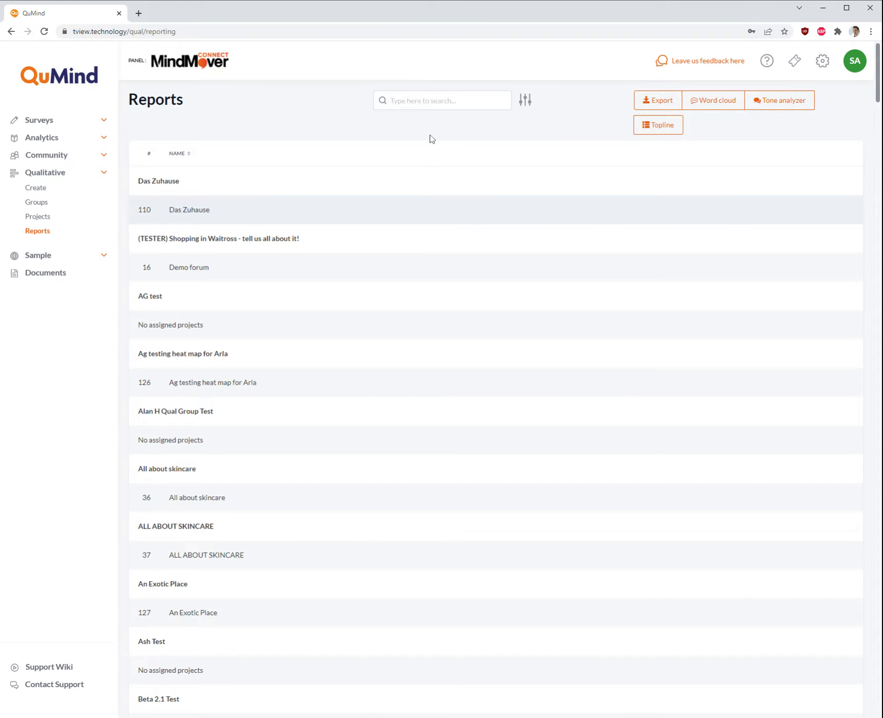
pyautogui.moveTo(310, 359)
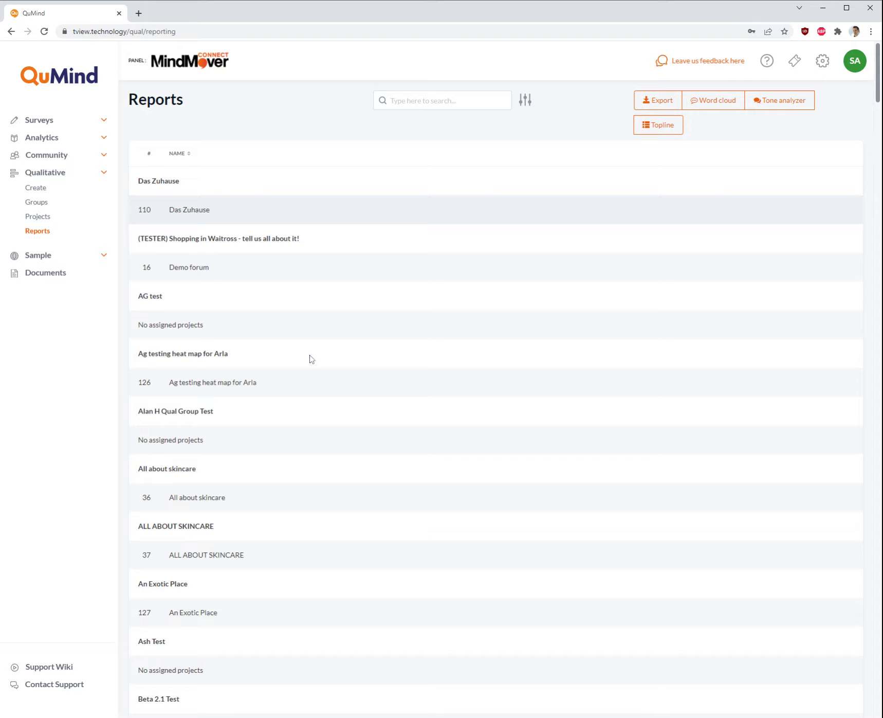
pyautogui.moveTo(312, 359)
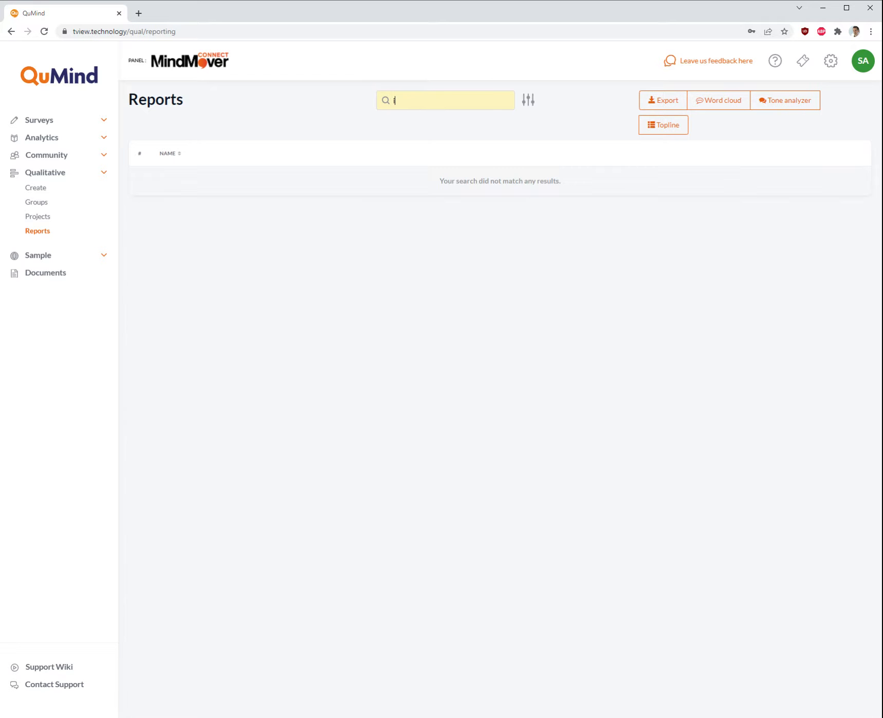
# - Search the reports list for 'iphone' to isolate the SP APP FOR IPHONE group
pyautogui.write('ph')
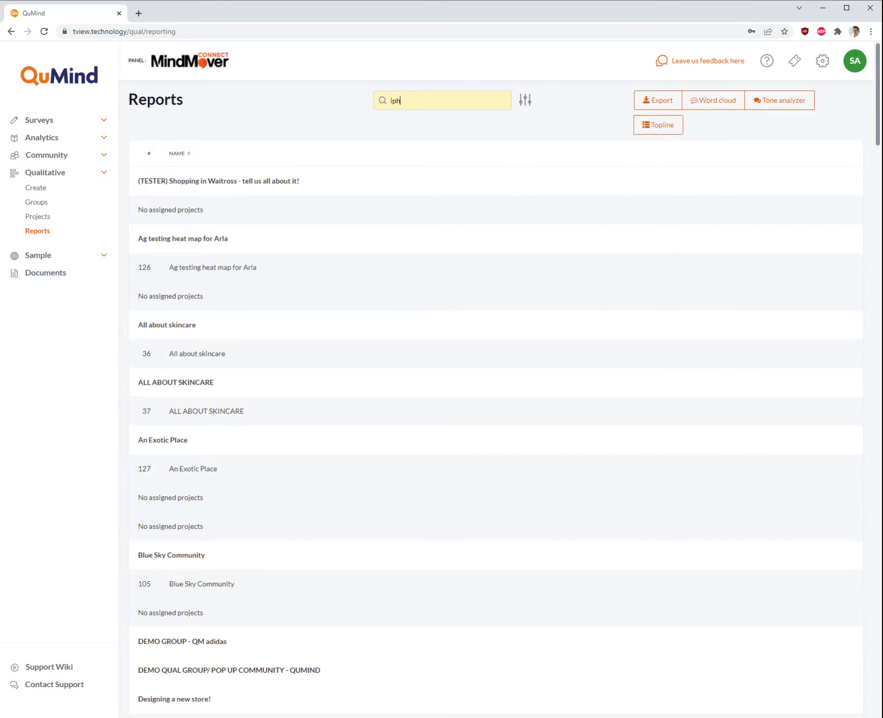
pyautogui.write('one')
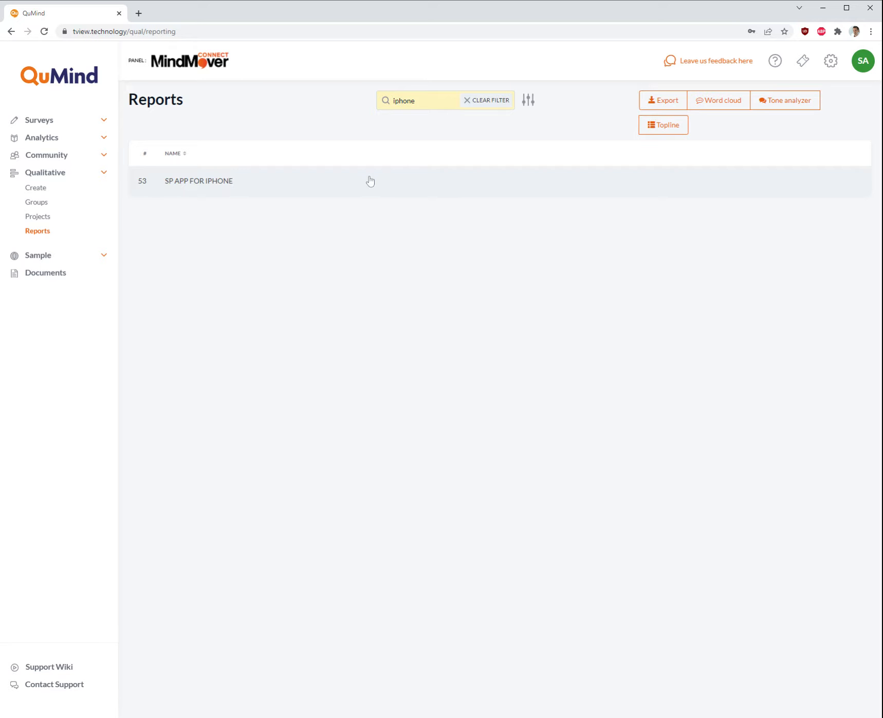
pyautogui.moveTo(237, 198)
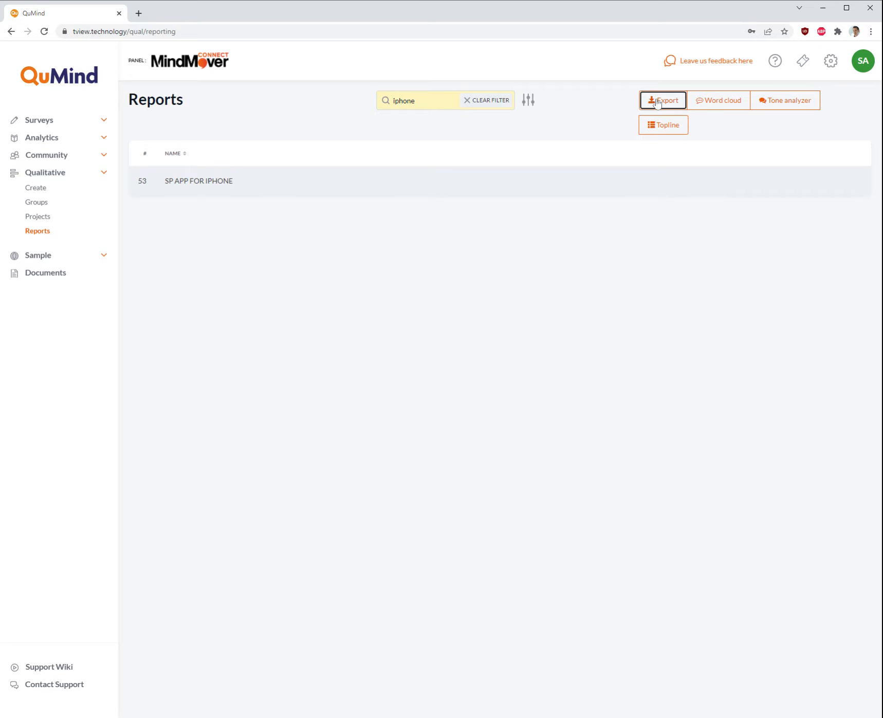
# - Export the group's raw data as a Windows-1252 CSV download
pyautogui.click(663, 101)
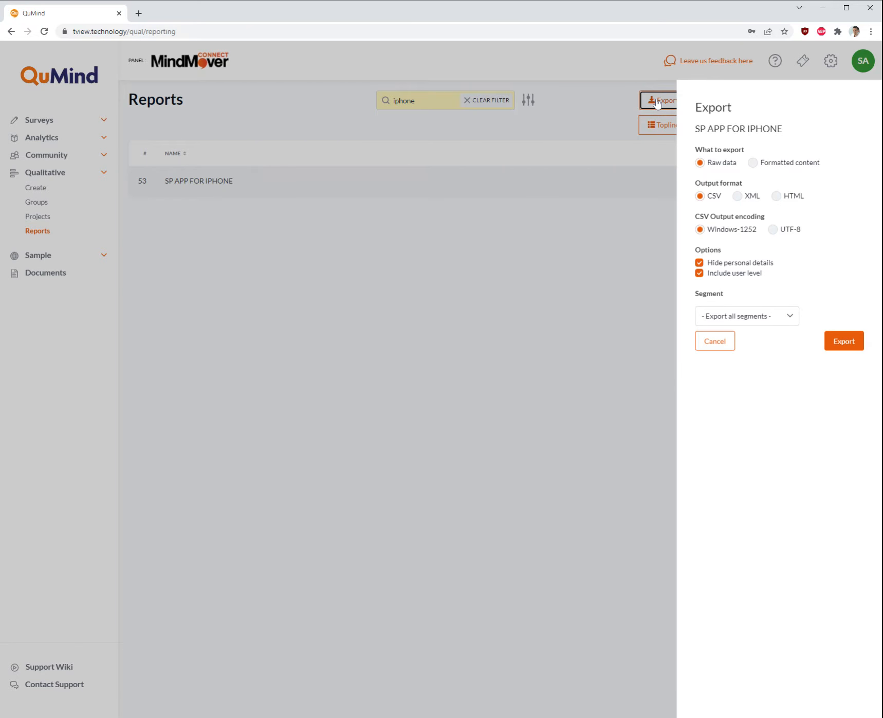
pyautogui.moveTo(804, 281)
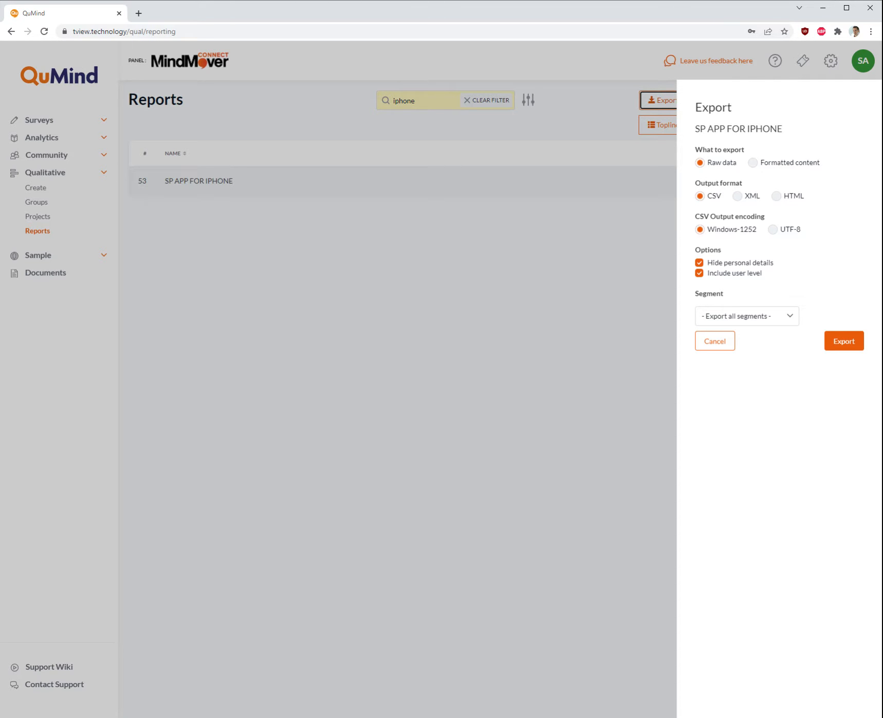
pyautogui.moveTo(742, 151)
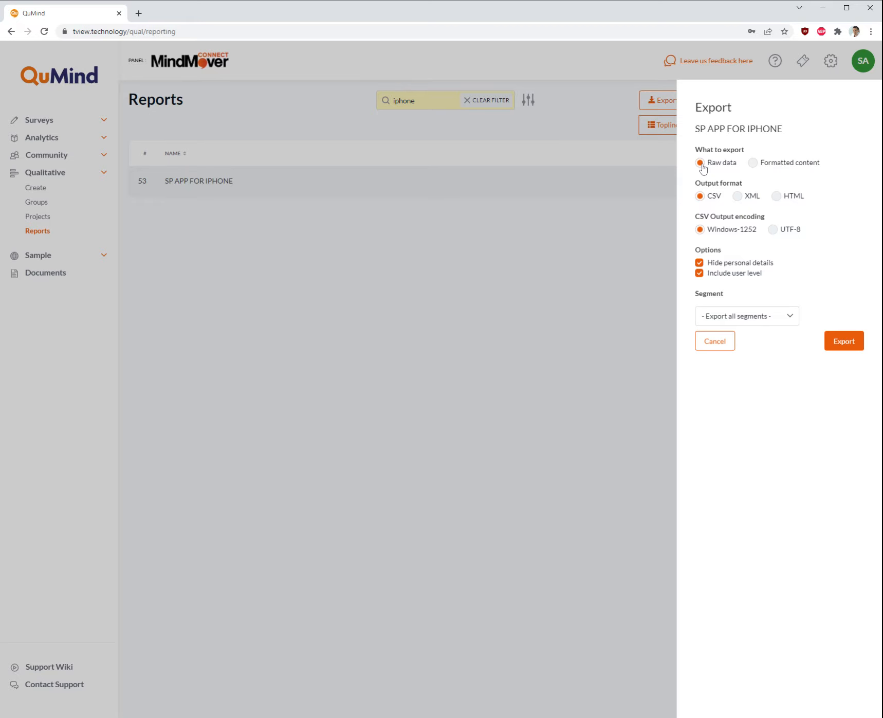
pyautogui.moveTo(702, 169)
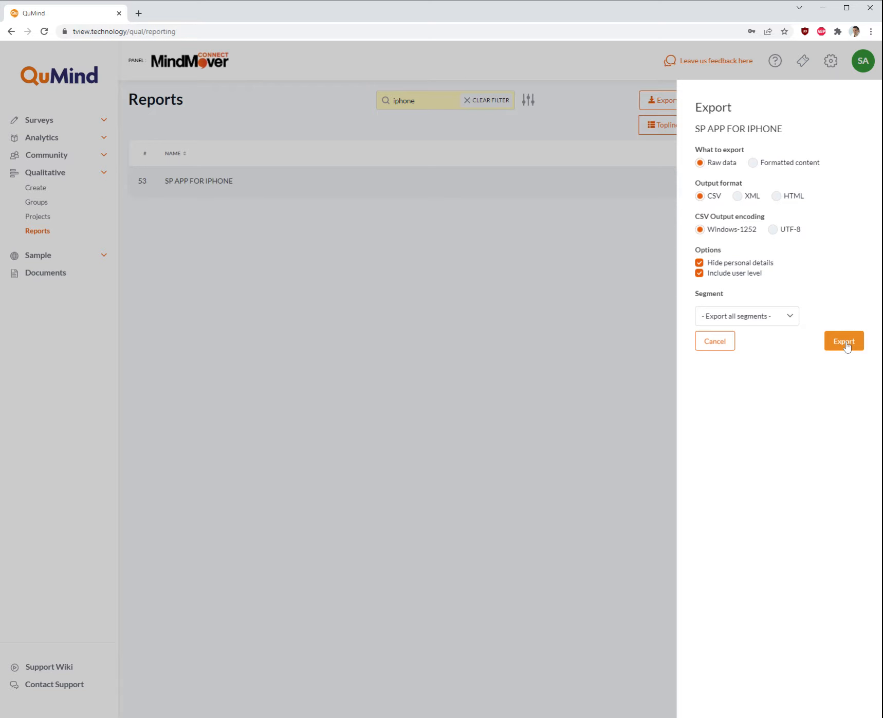
pyautogui.click(844, 341)
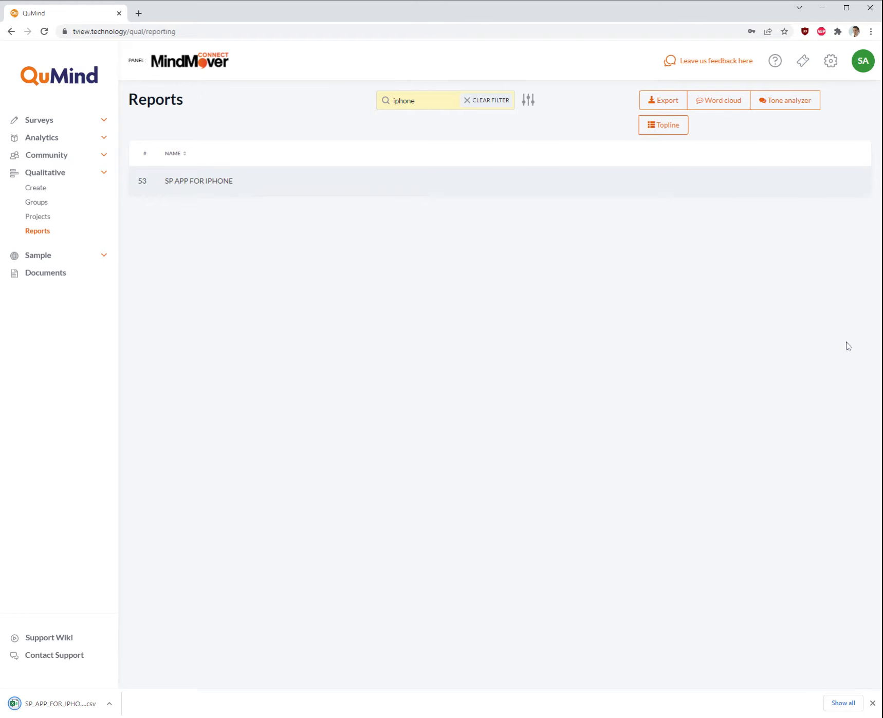
pyautogui.moveTo(90, 704)
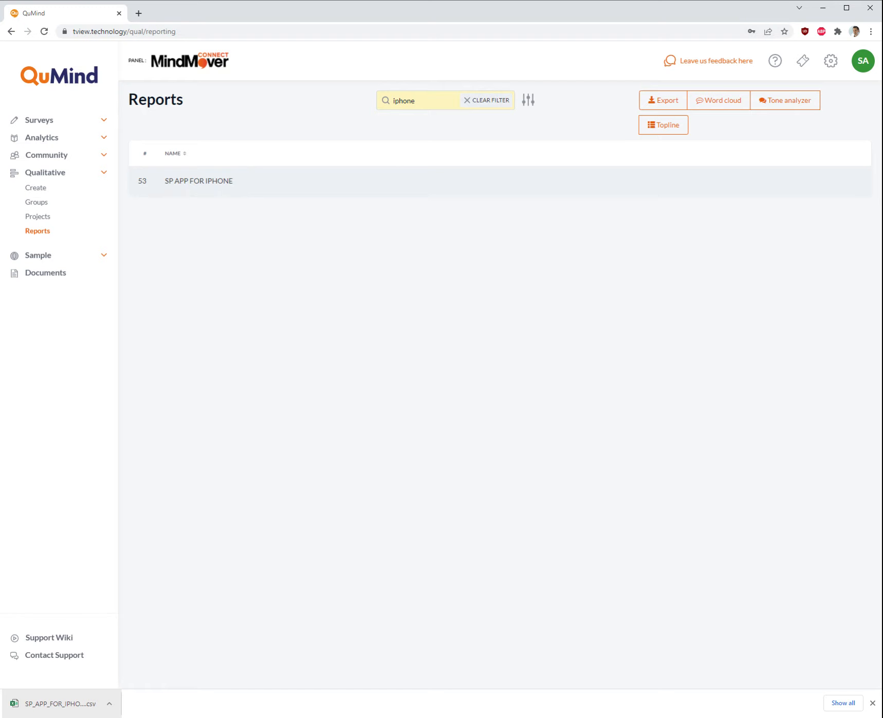
pyautogui.moveTo(663, 294)
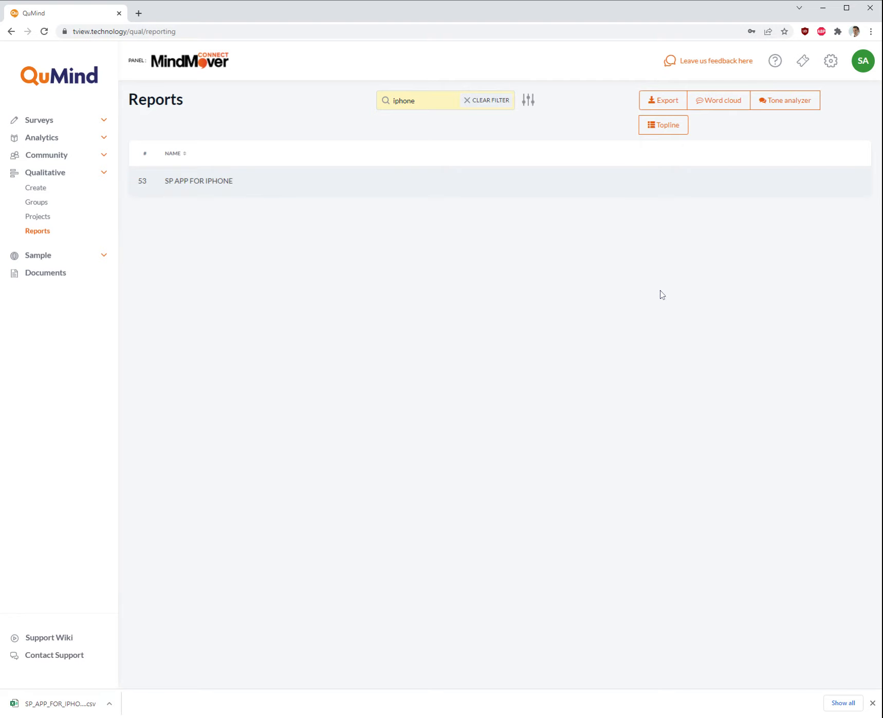
pyautogui.moveTo(550, 194)
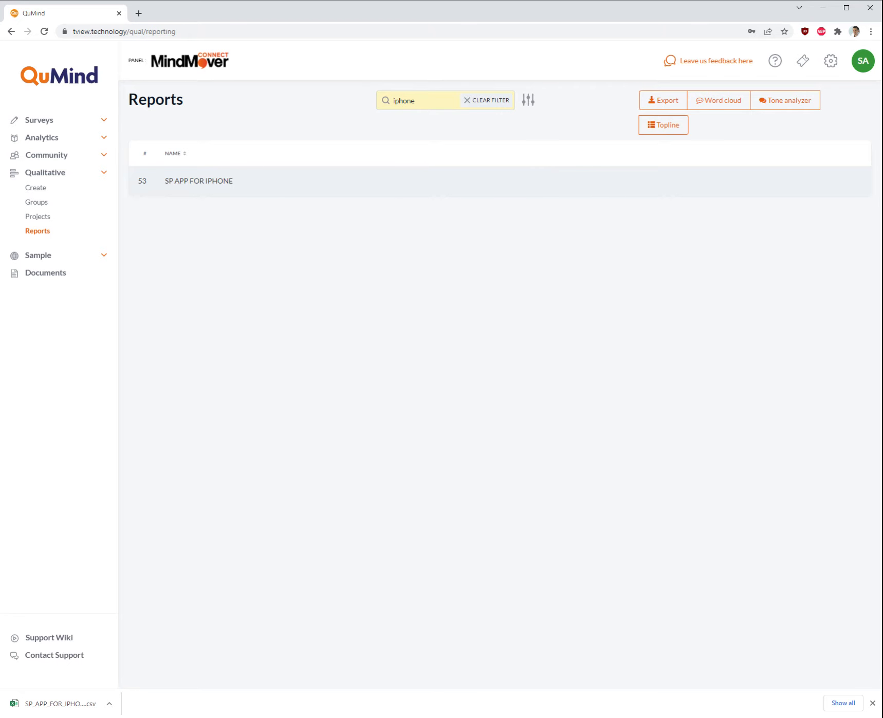
pyautogui.moveTo(247, 187)
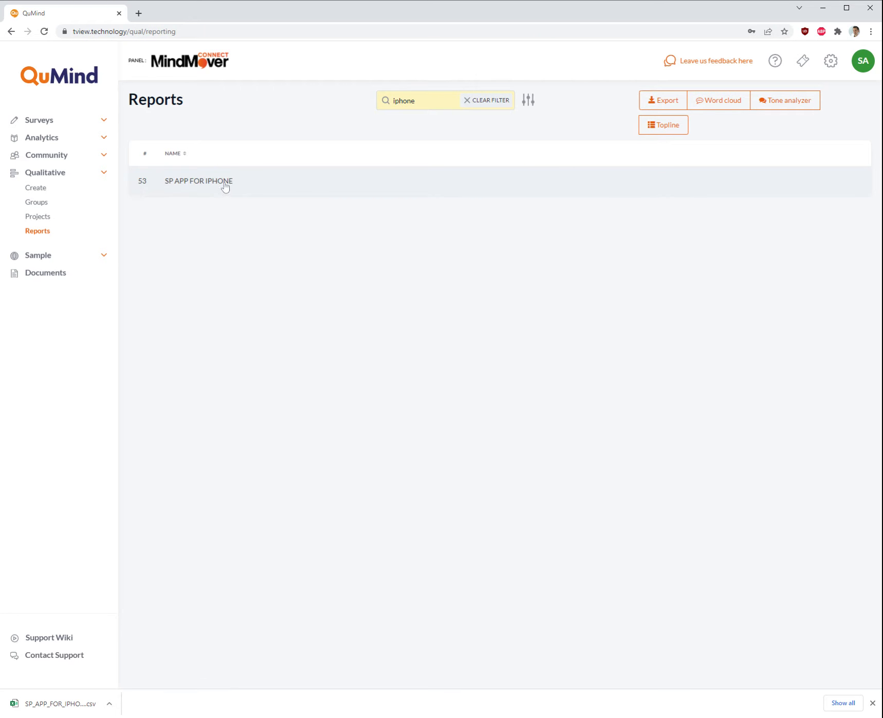
pyautogui.moveTo(250, 187)
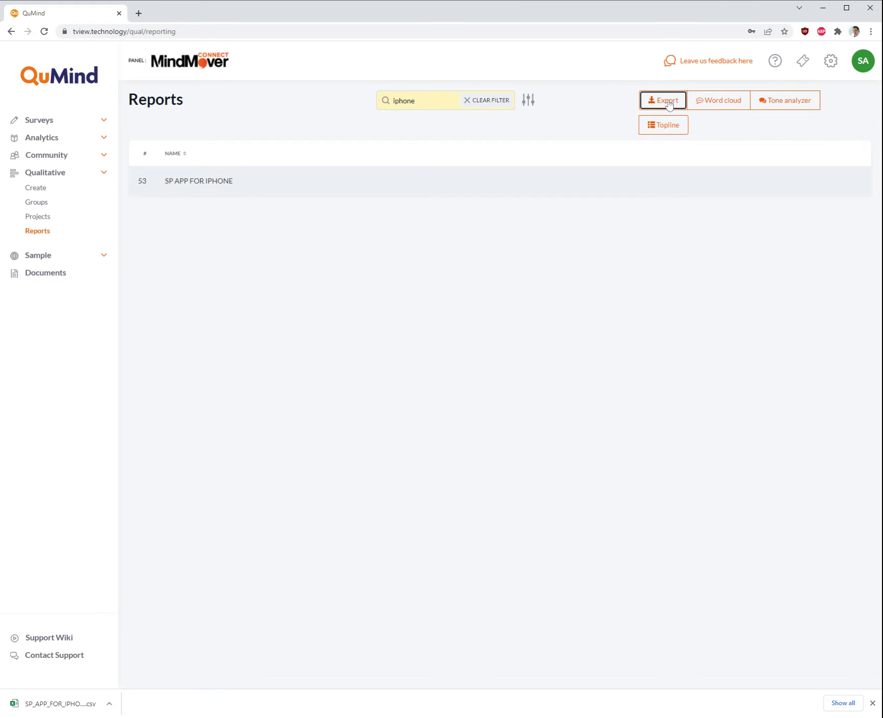
# - Export the group again as formatted content in HTML transcript form
pyautogui.click(663, 101)
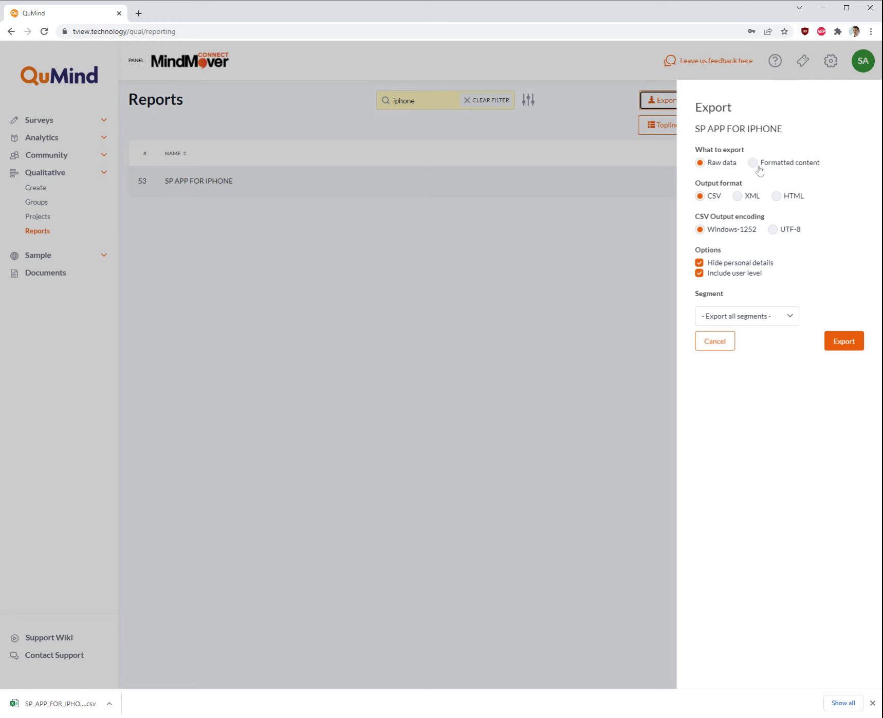
pyautogui.click(754, 163)
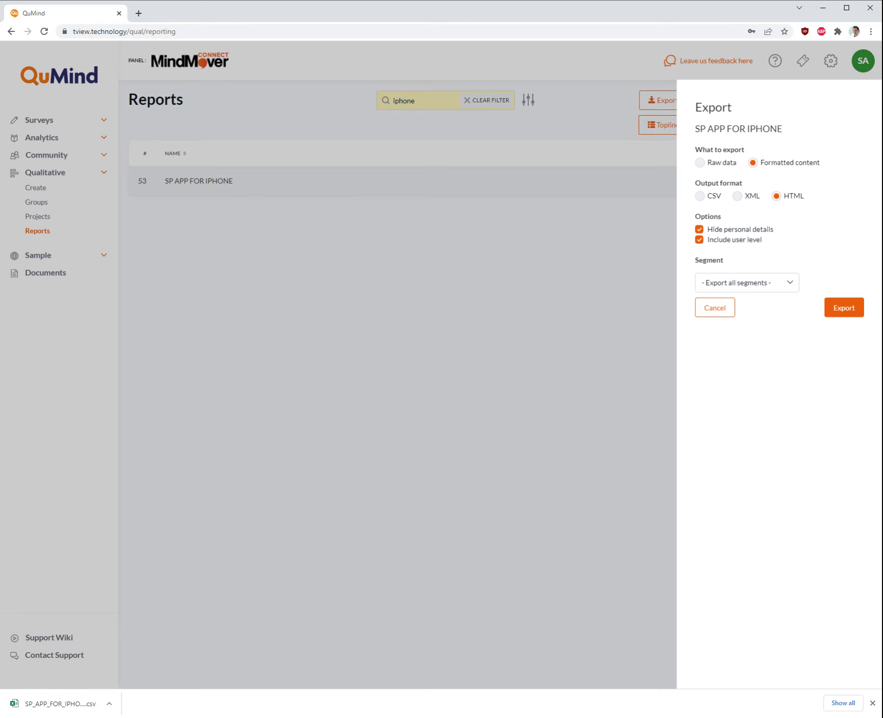
pyautogui.moveTo(804, 210)
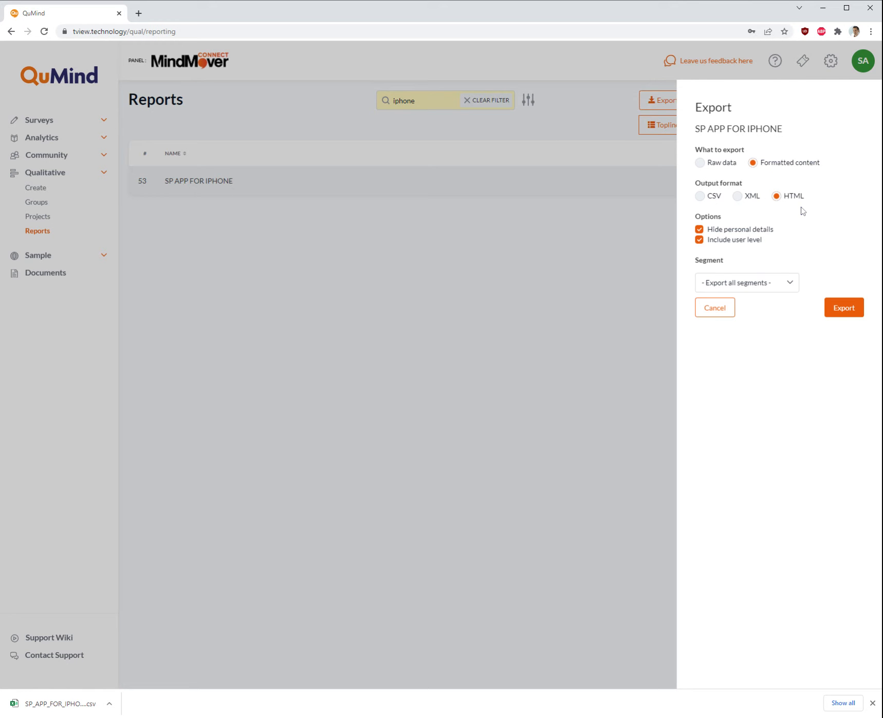
pyautogui.click(844, 308)
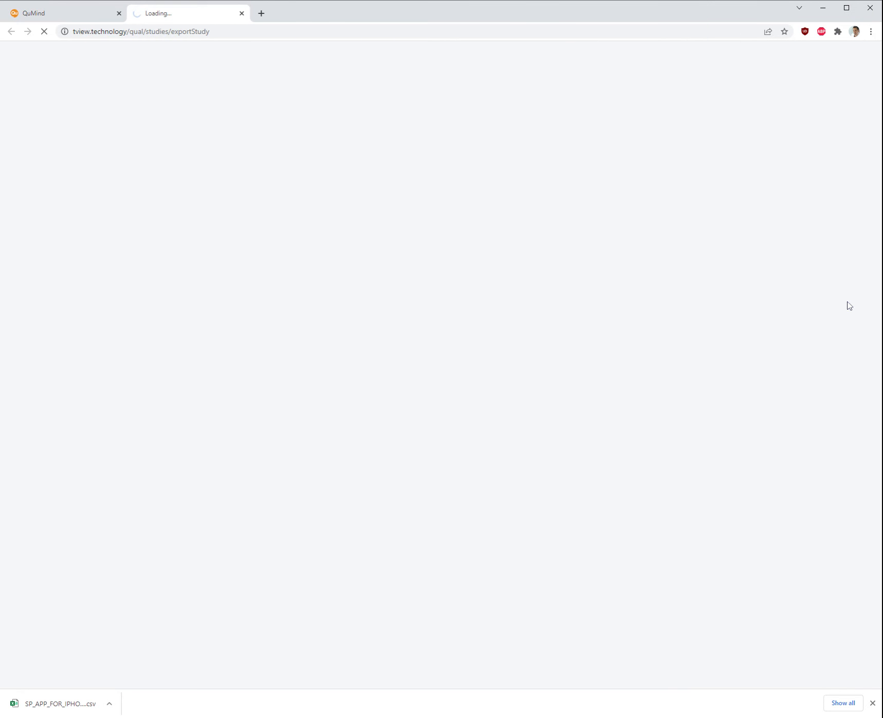
pyautogui.moveTo(569, 356)
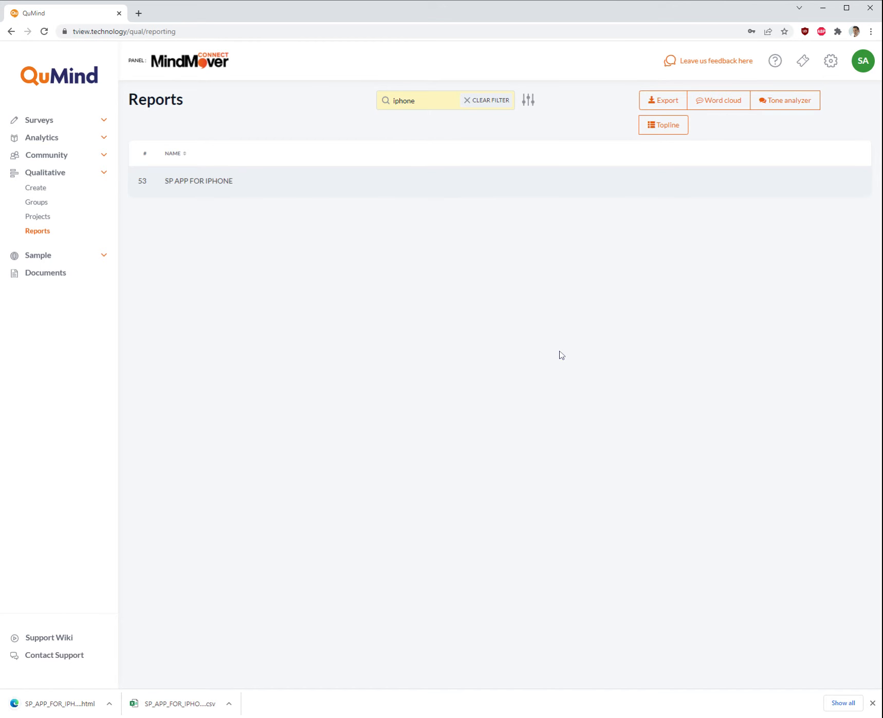
pyautogui.moveTo(561, 355)
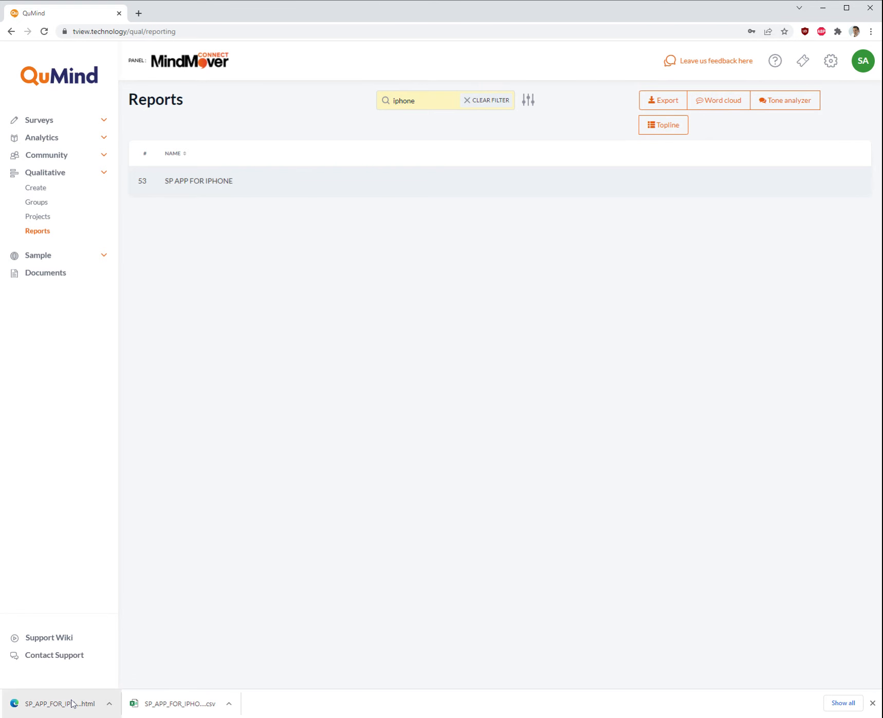
# - View the downloaded 'Export Study 2022-03-03' transcript and scroll through participants' posts
pyautogui.click(59, 703)
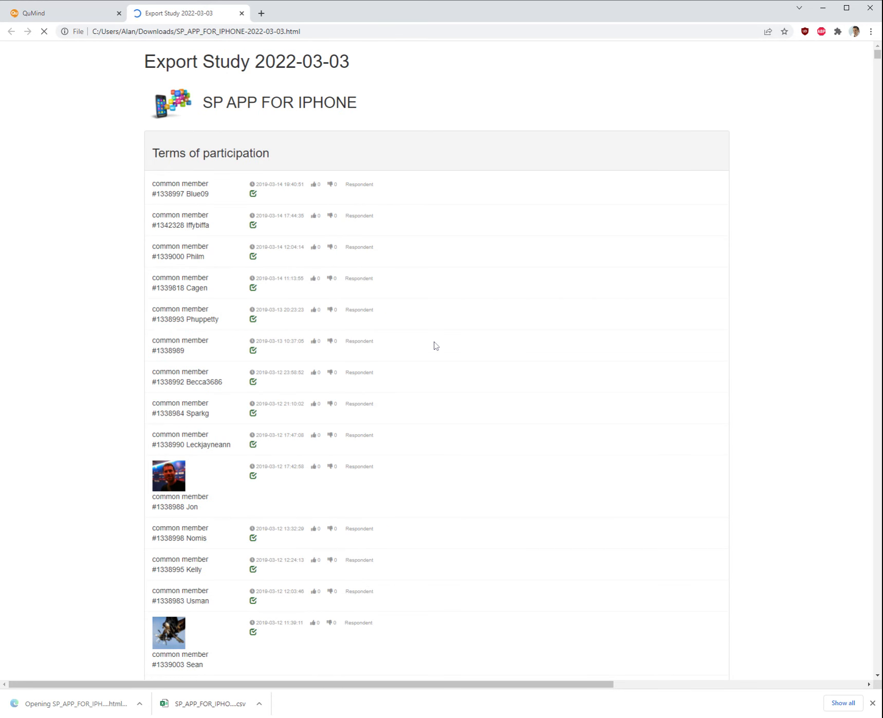
pyautogui.scroll(-3)
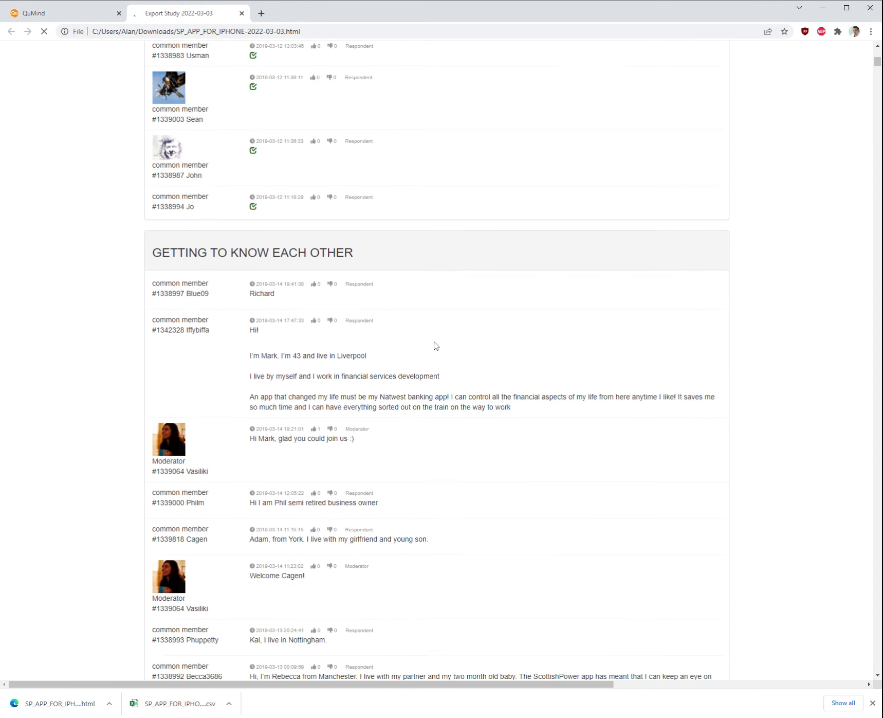
pyautogui.scroll(-3)
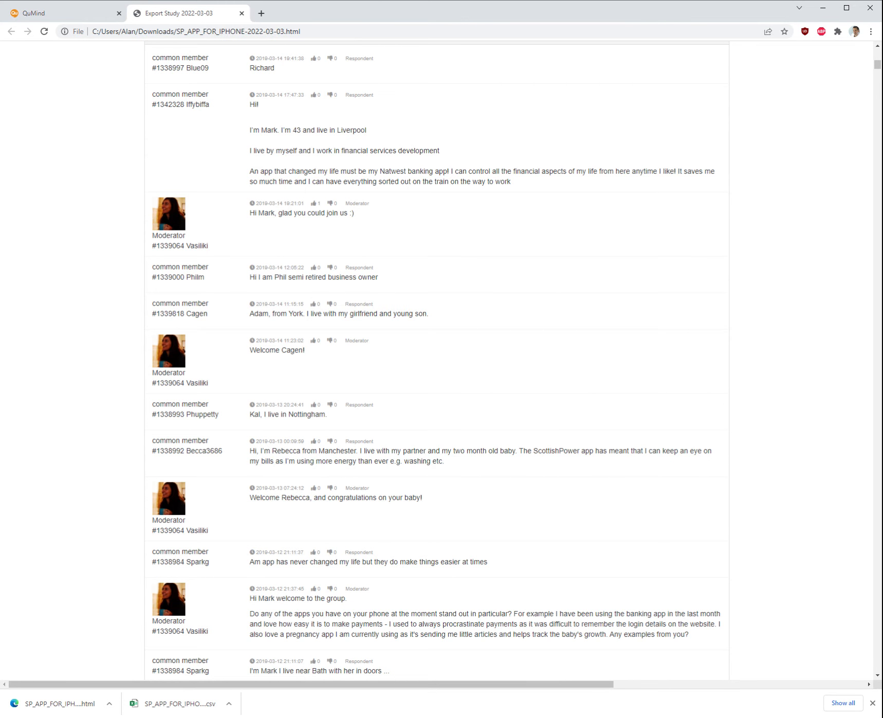
pyautogui.scroll(-3)
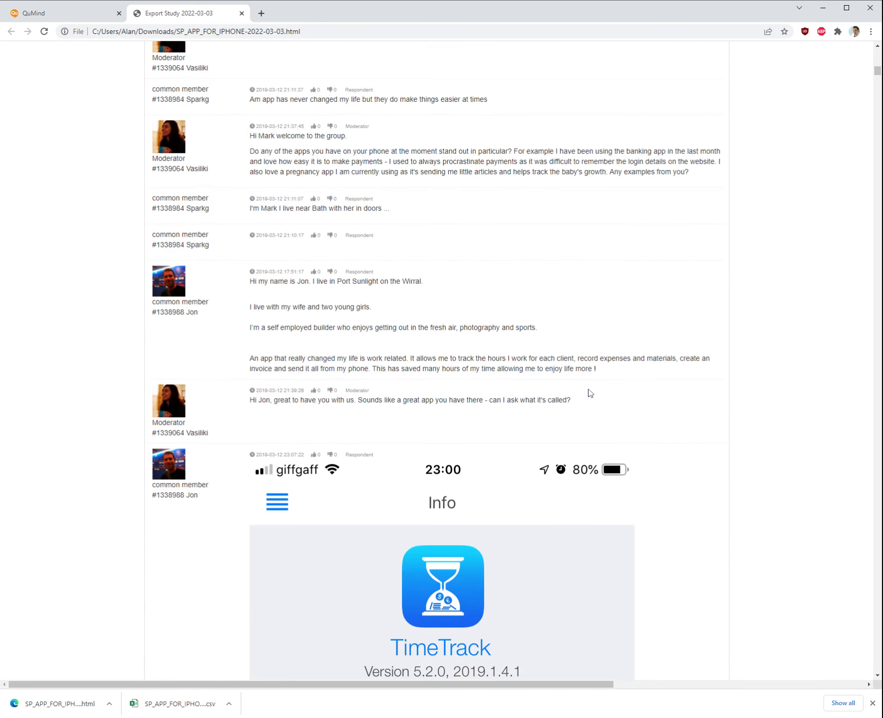
pyautogui.scroll(-3)
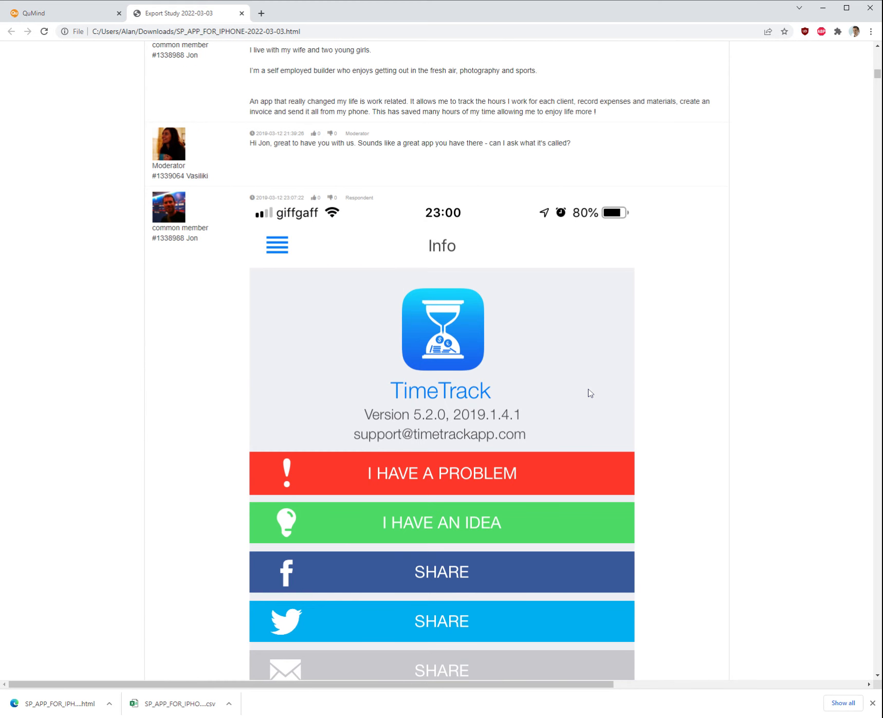
pyautogui.scroll(3)
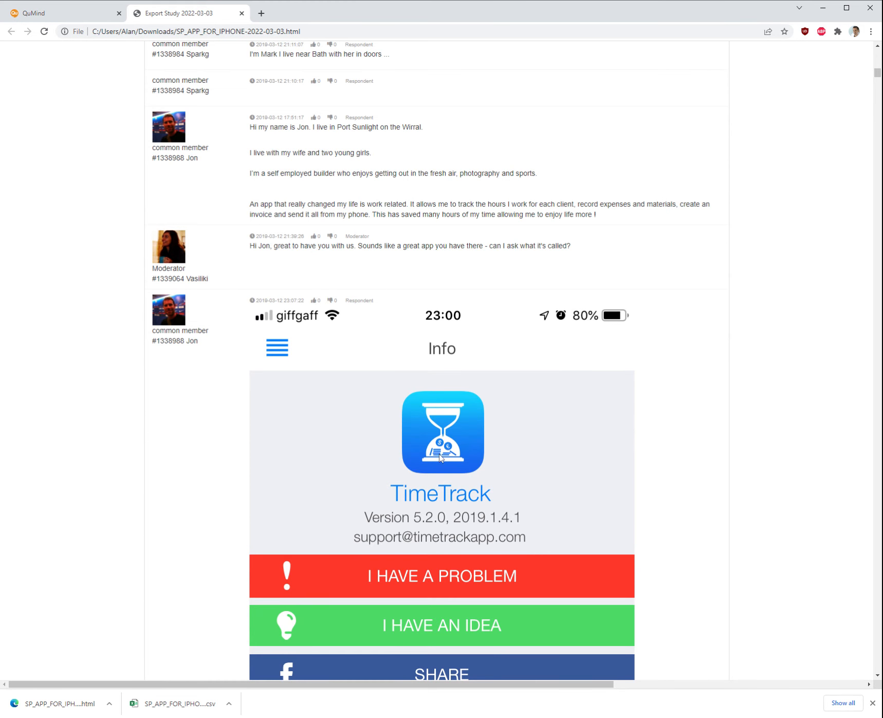
pyautogui.moveTo(568, 407)
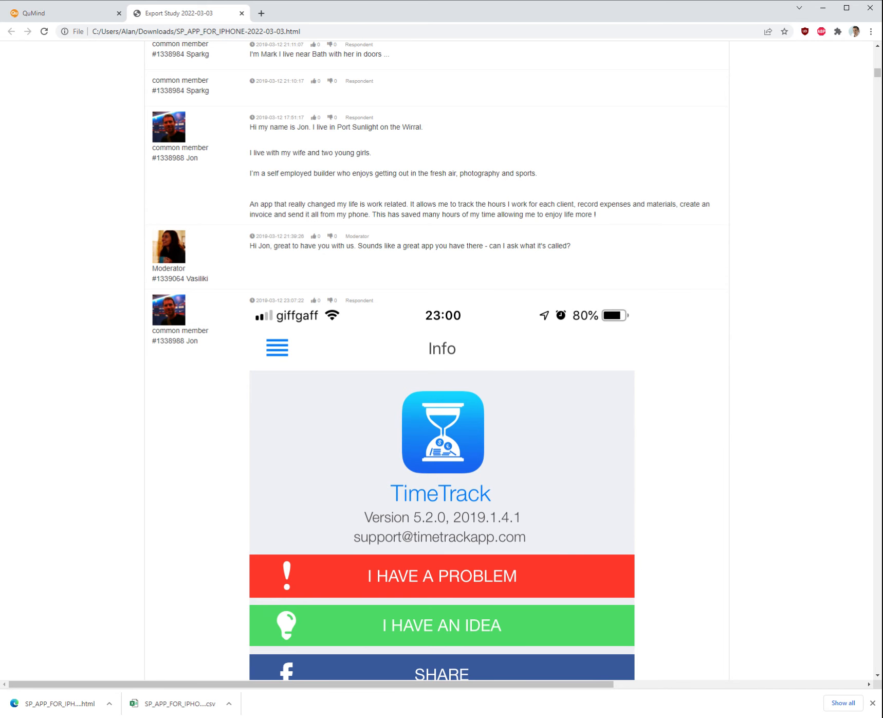
pyautogui.moveTo(526, 401)
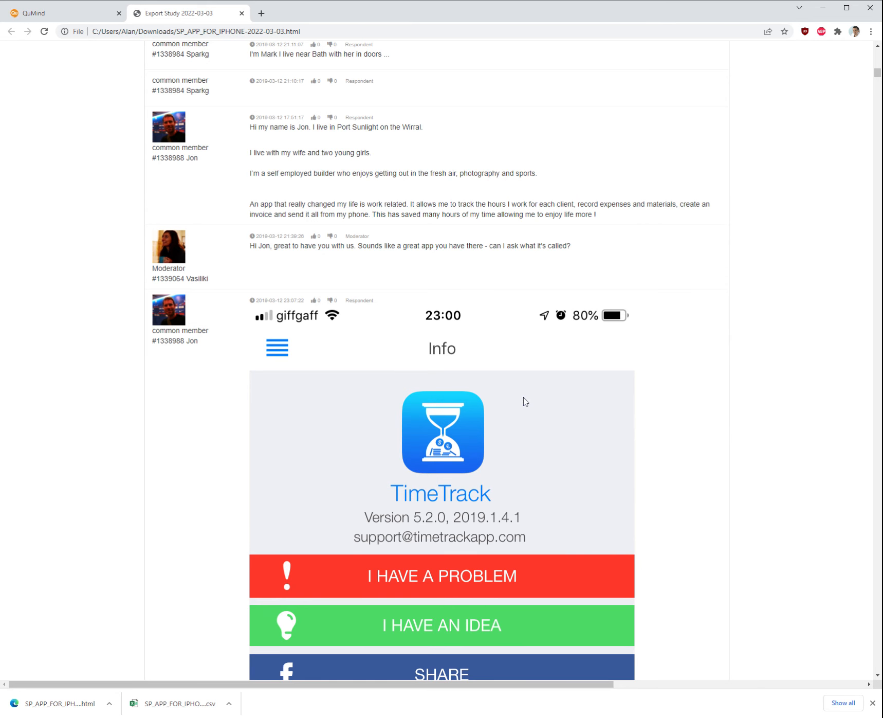
pyautogui.scroll(3)
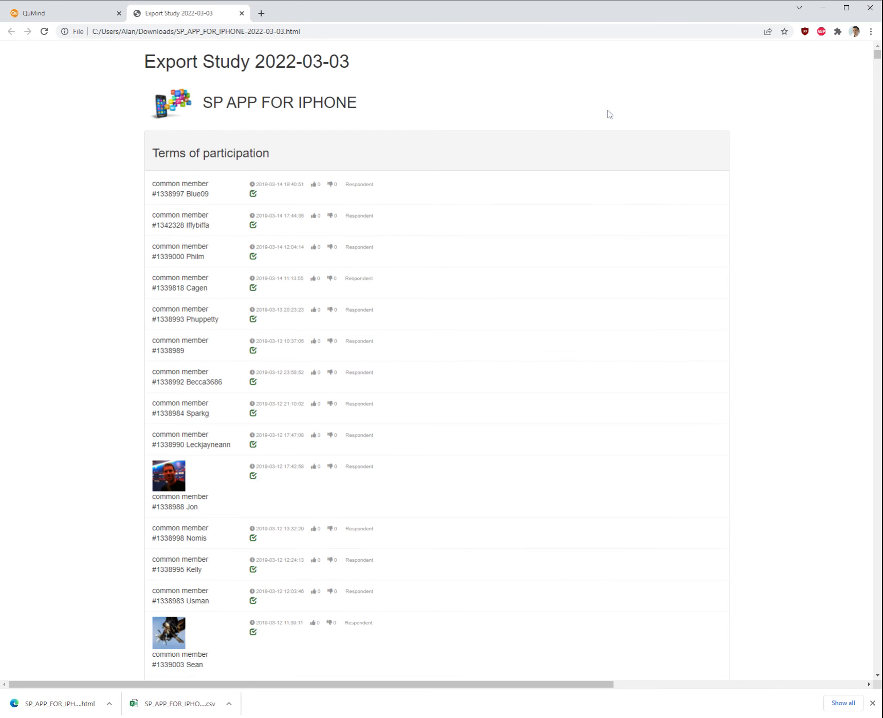
pyautogui.scroll(-3)
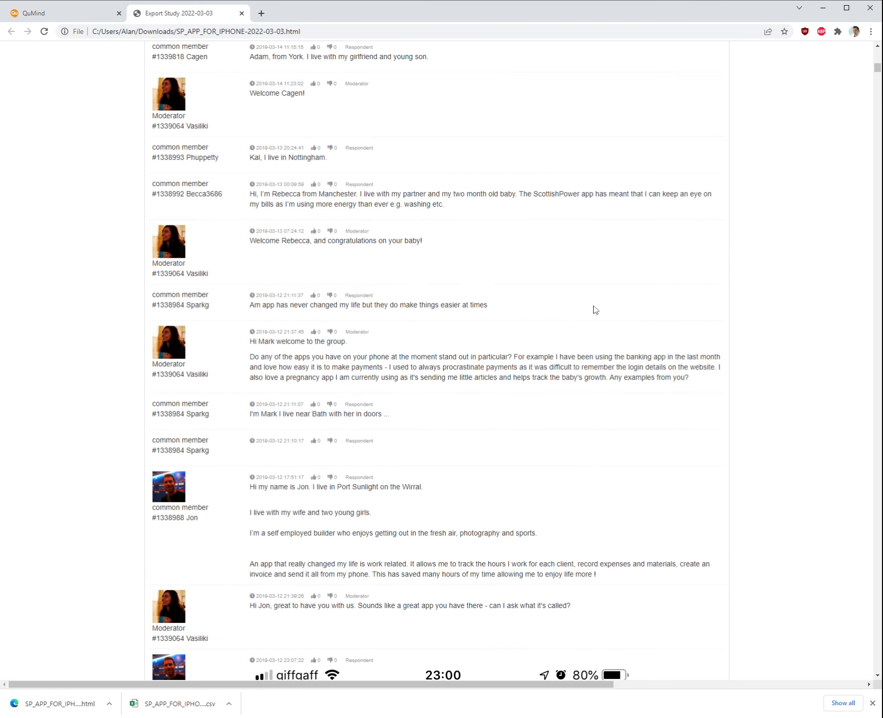
pyautogui.scroll(-3)
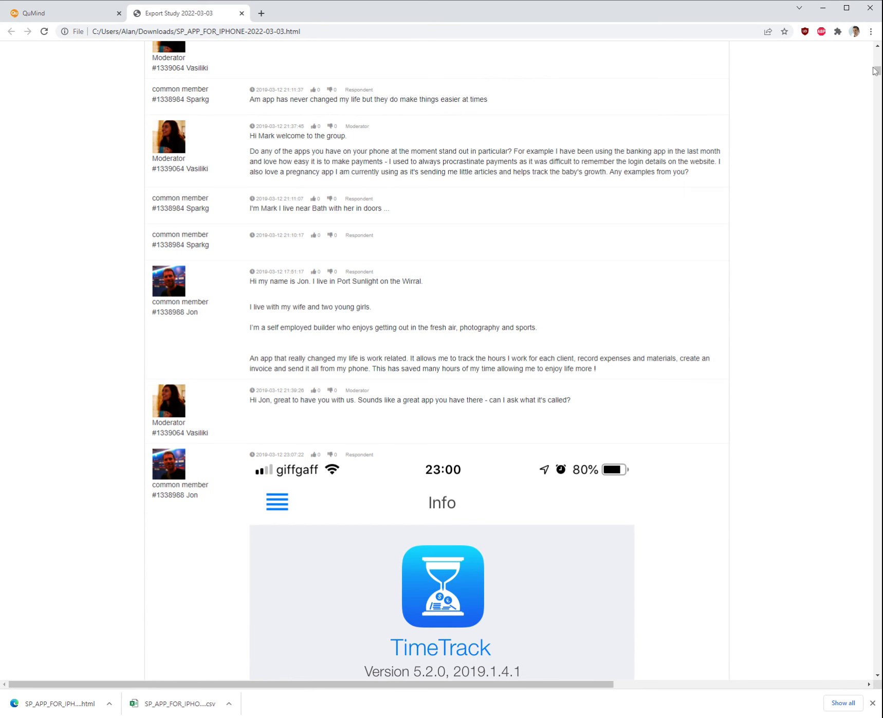
pyautogui.moveTo(872, 32)
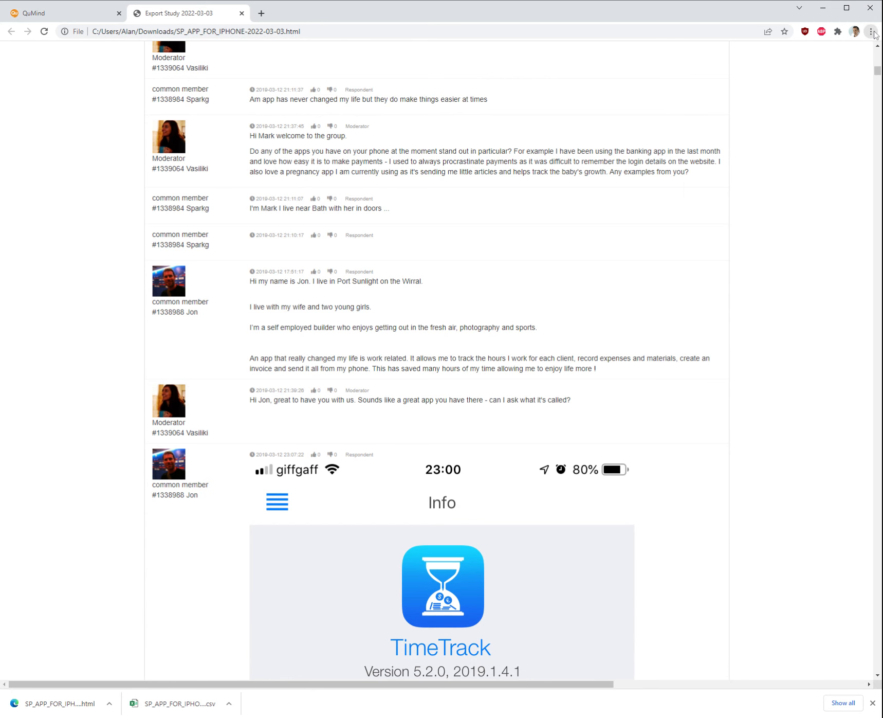
pyautogui.press('ctrl+p')
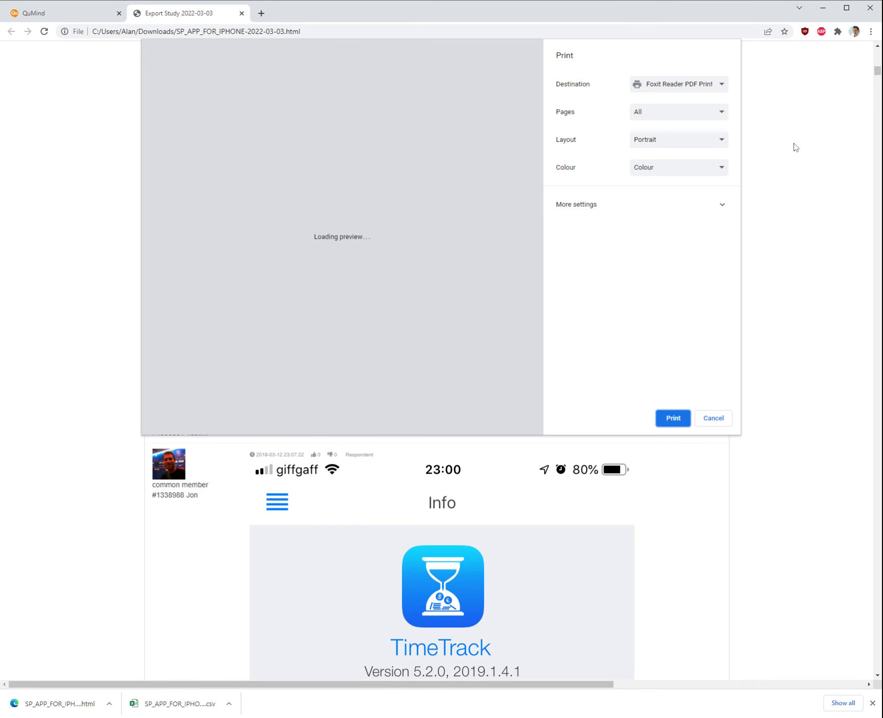
pyautogui.moveTo(699, 89)
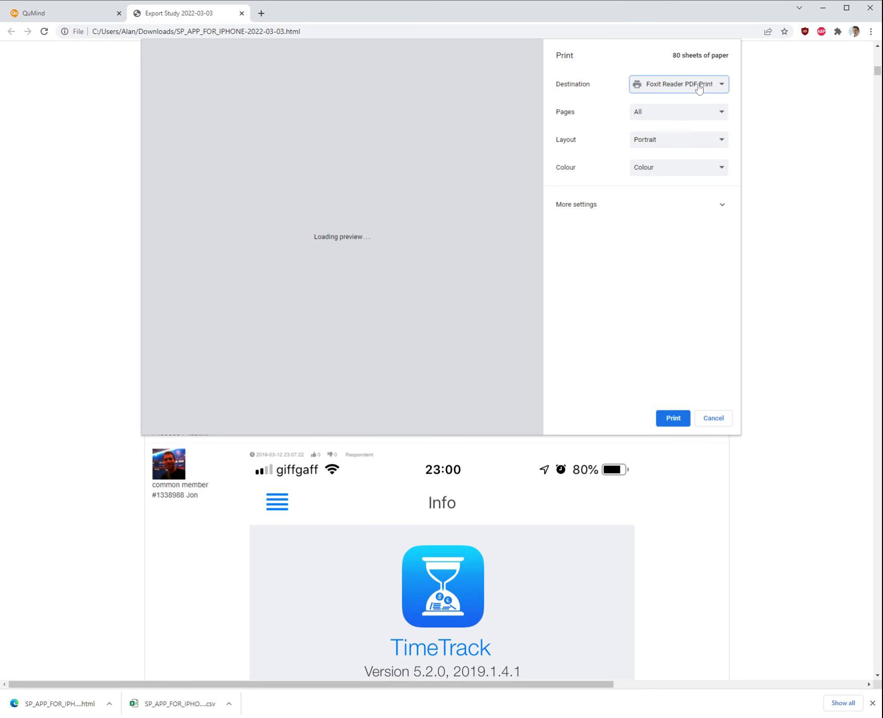
pyautogui.click(679, 84)
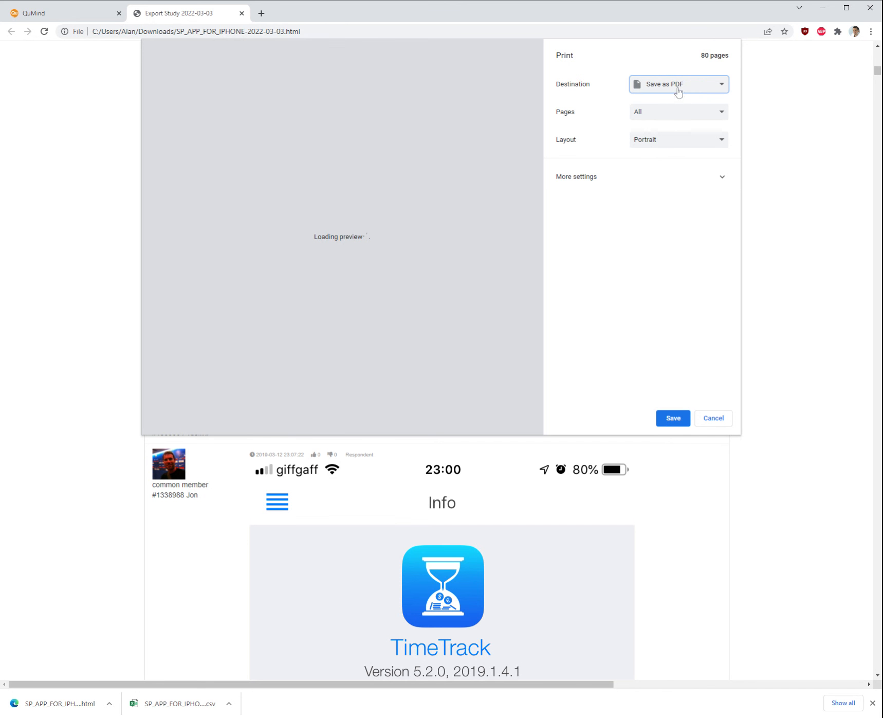
pyautogui.moveTo(673, 419)
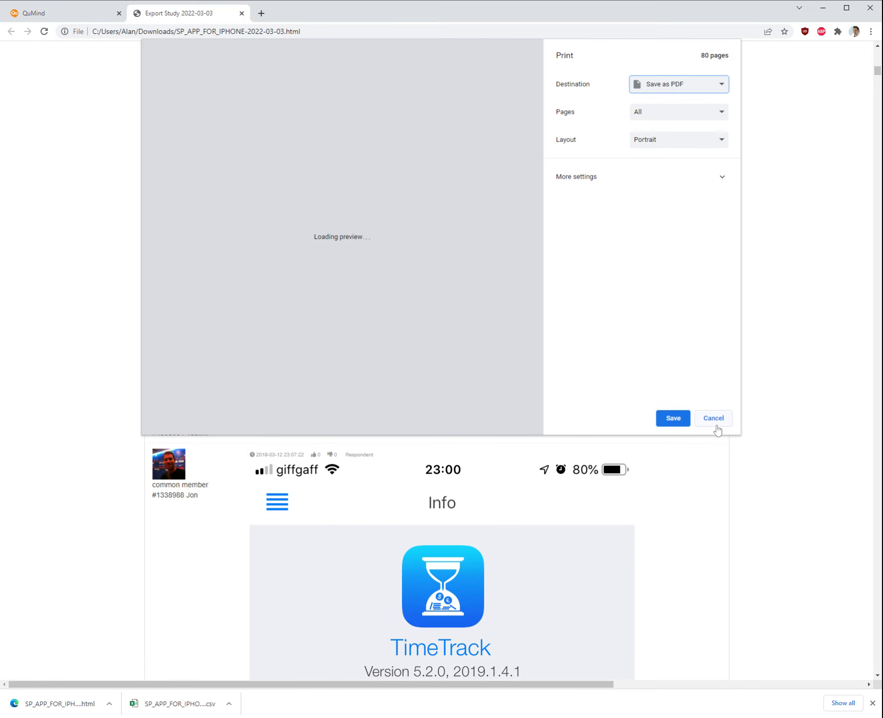
pyautogui.click(712, 417)
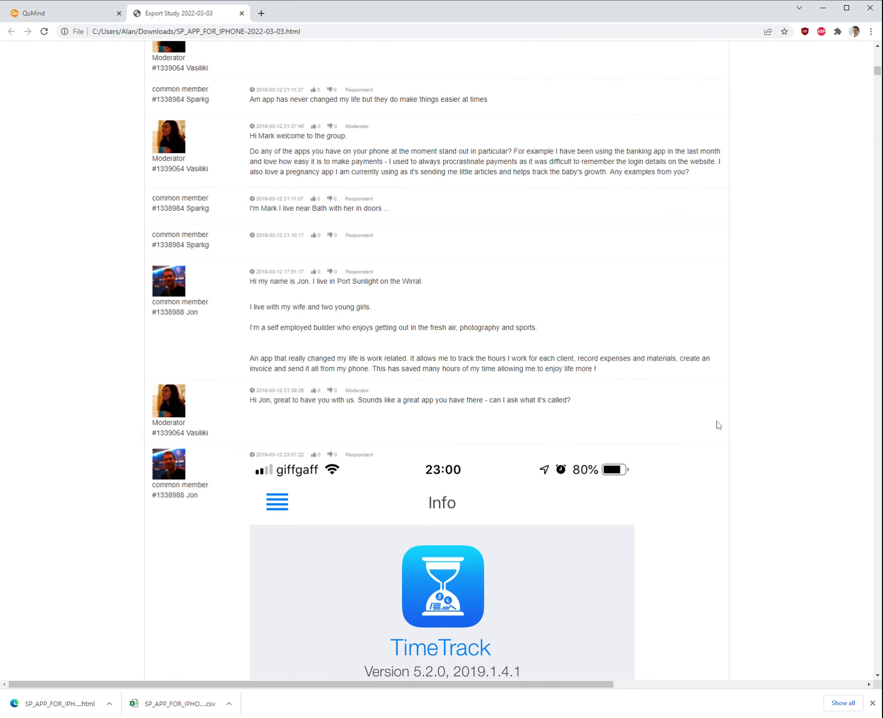